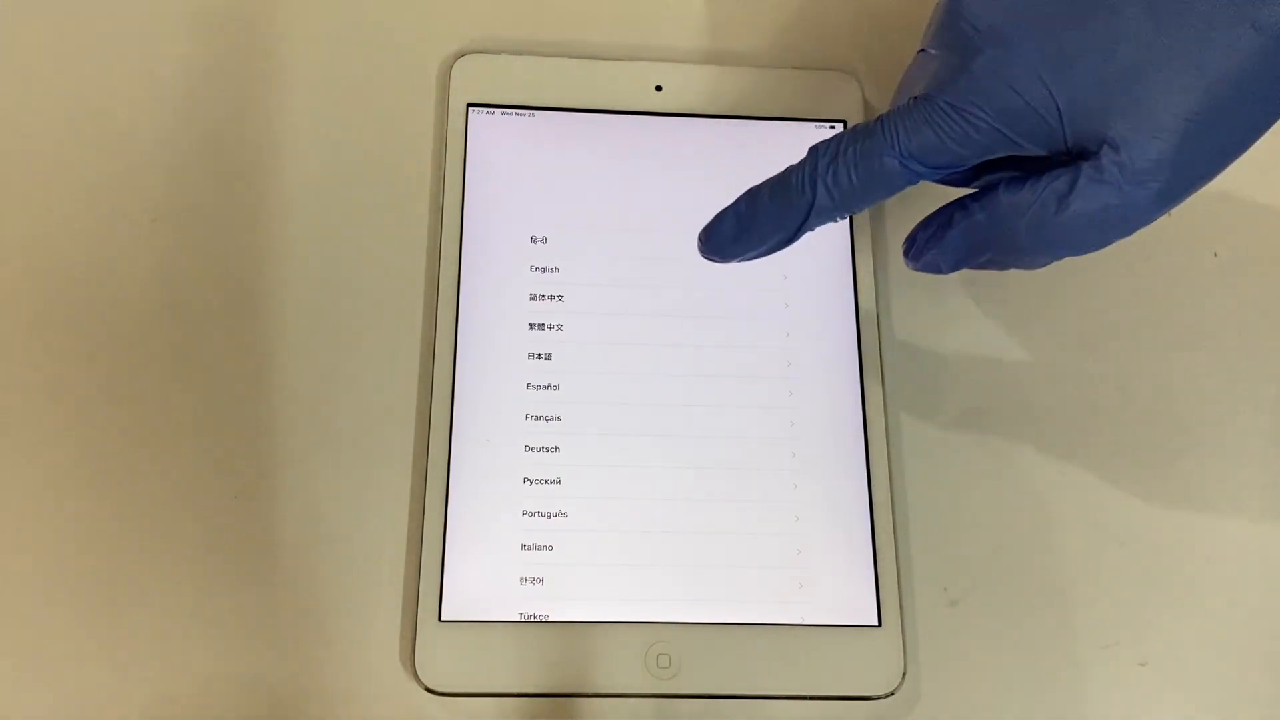
- Choose English, accept the keyboards, and join the Apple Guruji Wi-Fi to reach Activation Lock
left_click(545, 268)
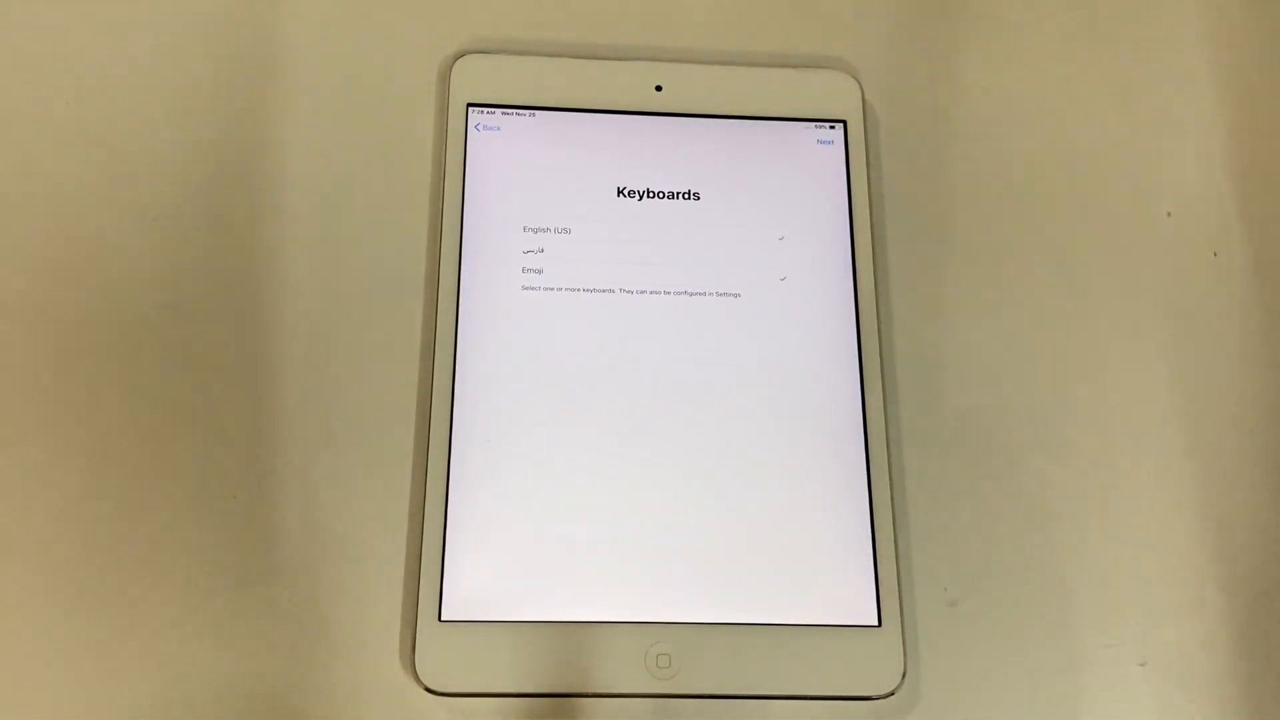
left_click(825, 141)
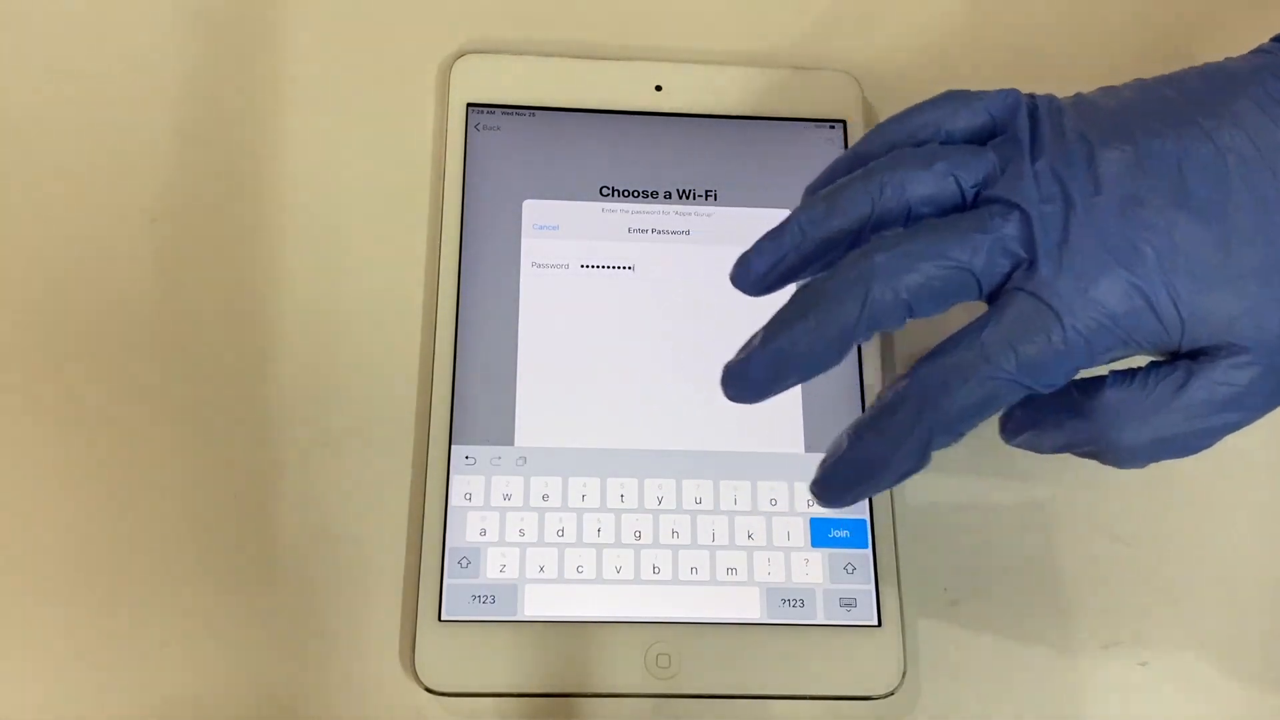
left_click(839, 532)
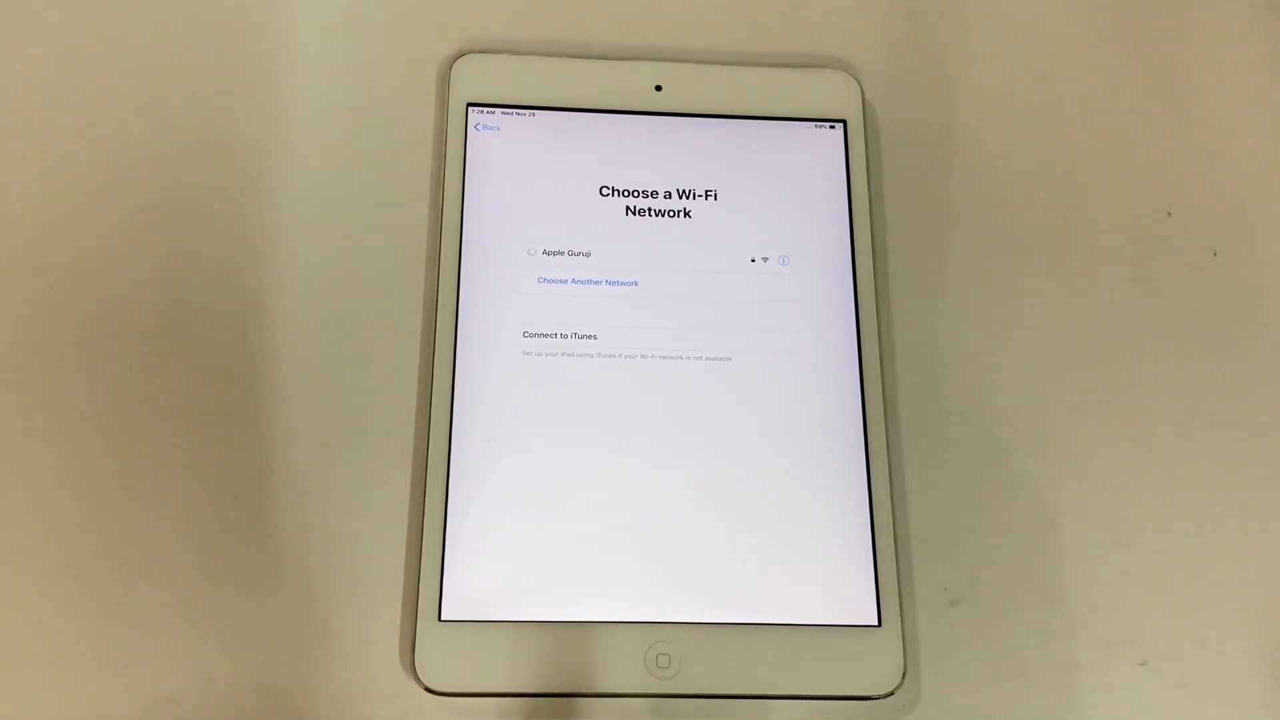
left_click(565, 252)
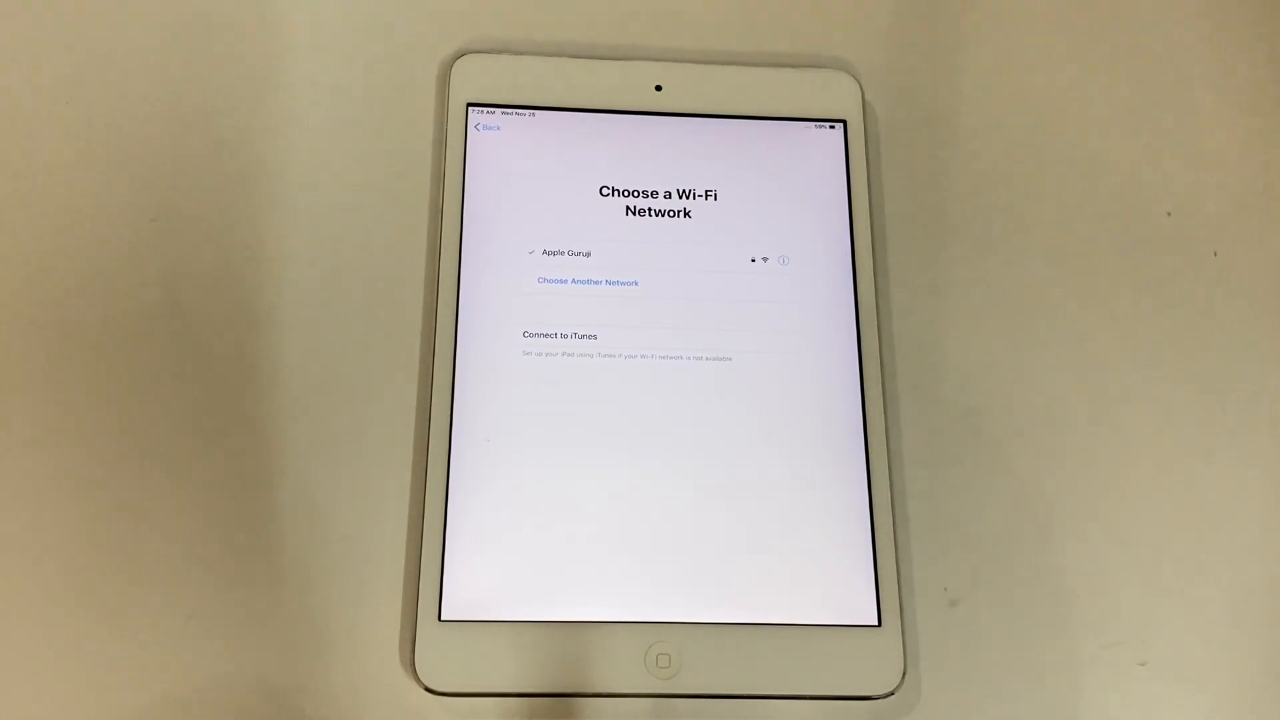
left_click(565, 252)
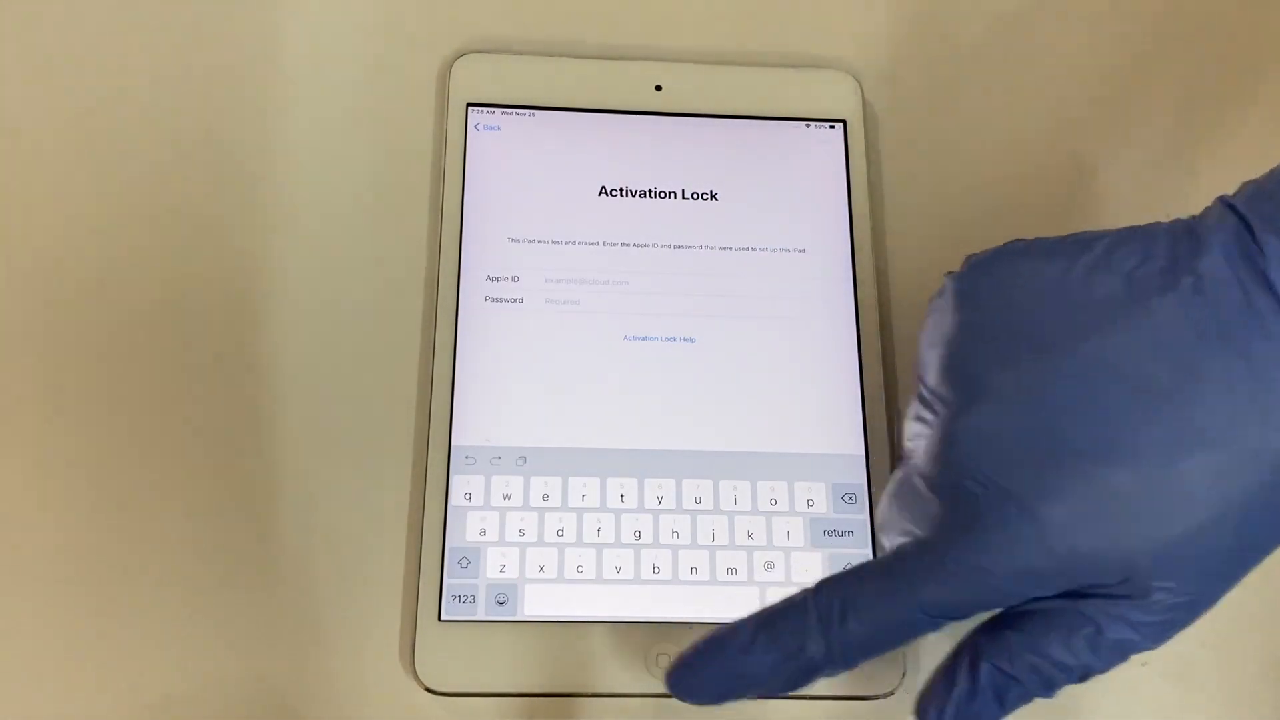
- Switch the Apple Guruji network's DNS to Manual with a server starting 104, and save
left_click(658, 338)
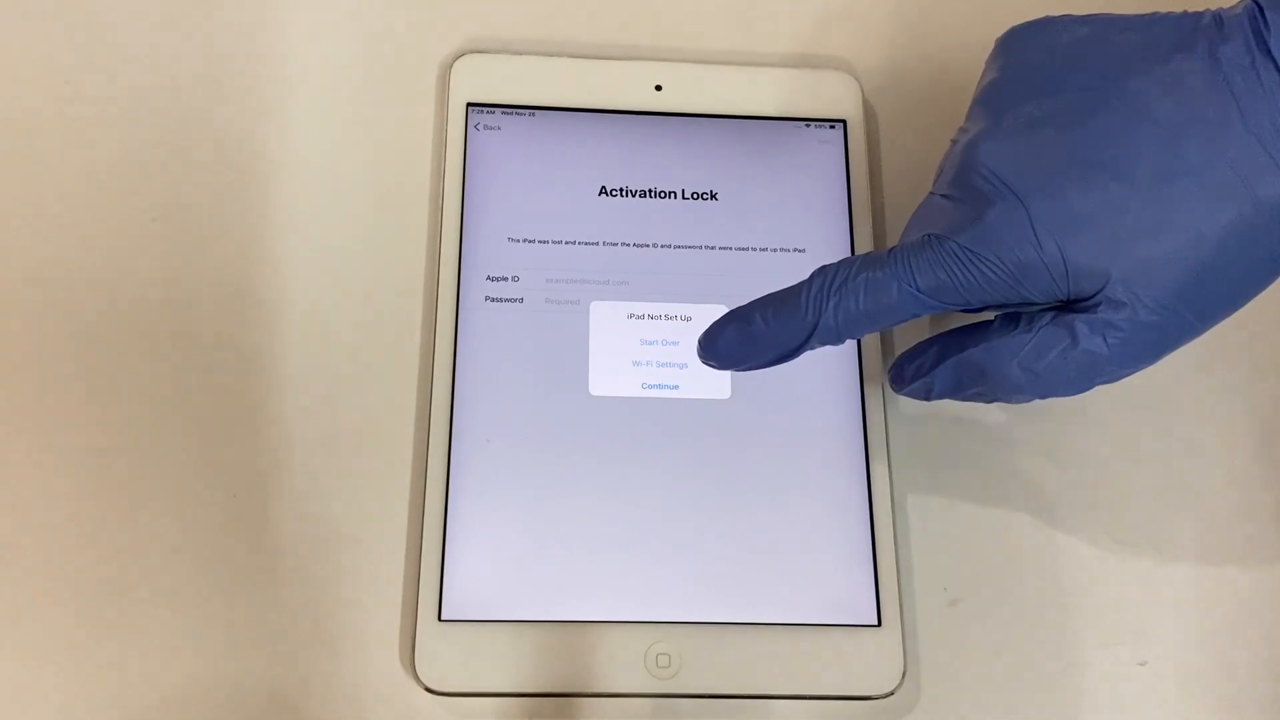
left_click(659, 364)
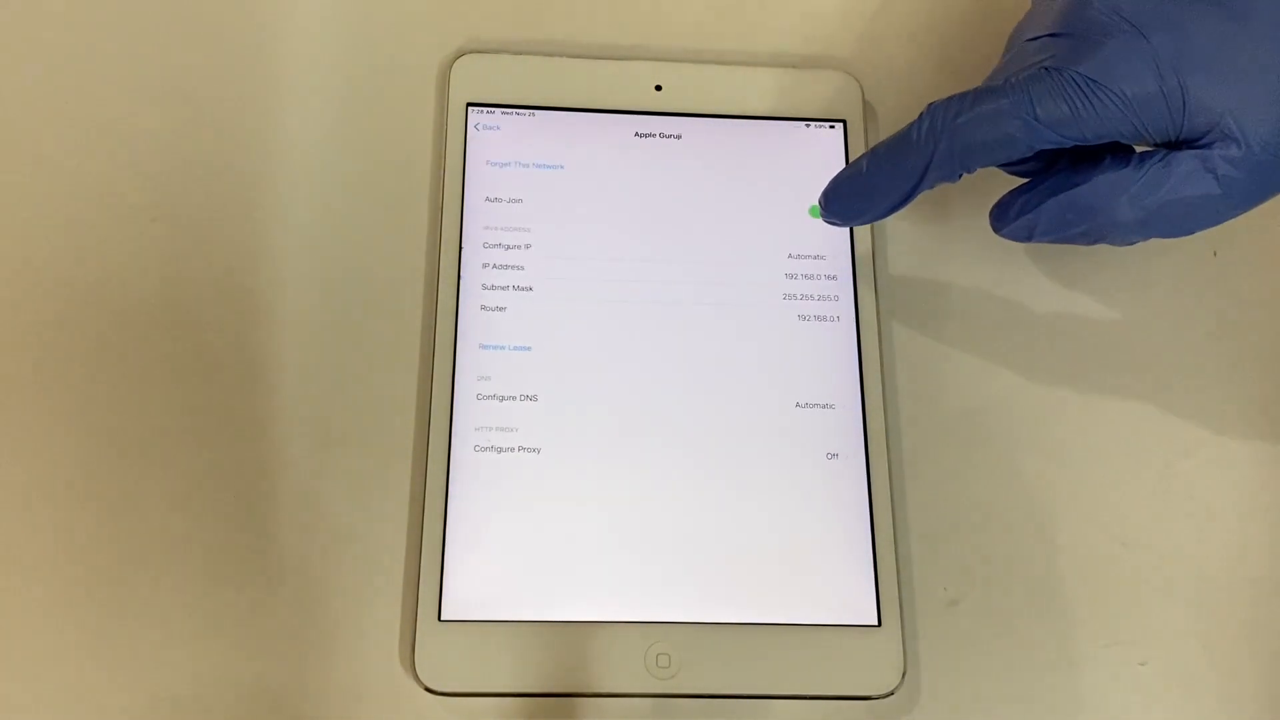
left_click(818, 211)
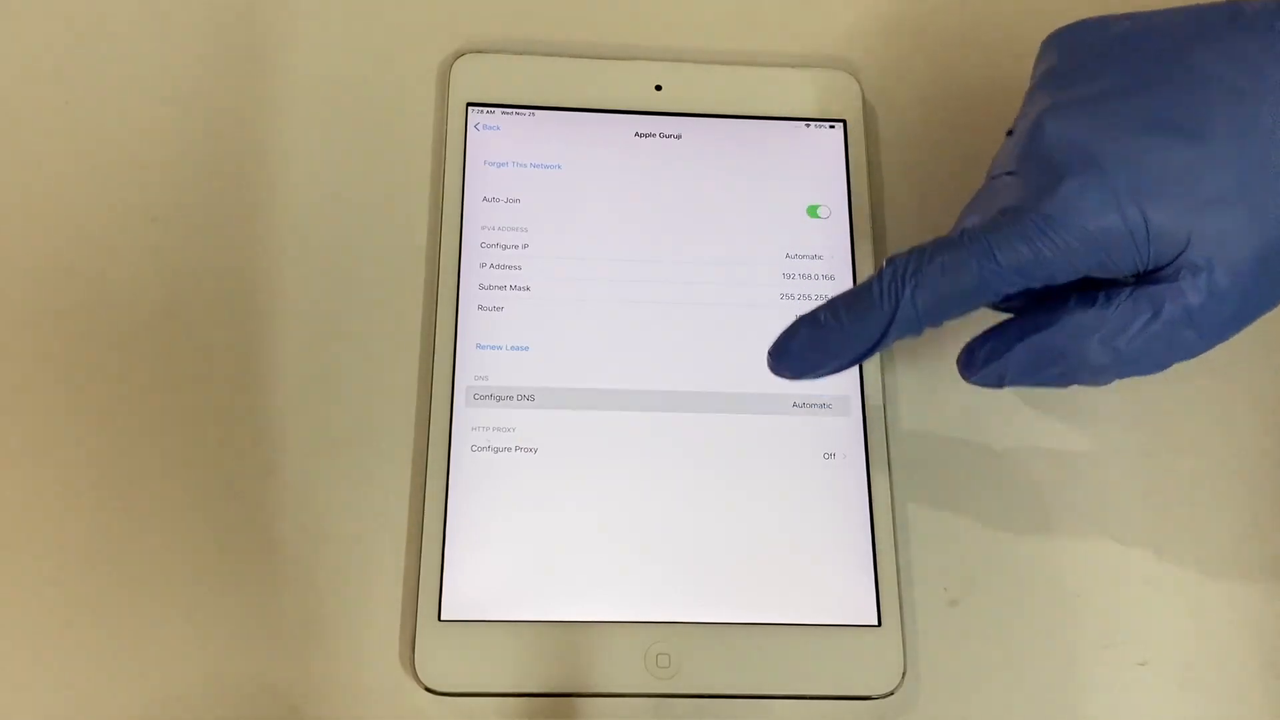
left_click(502, 397)
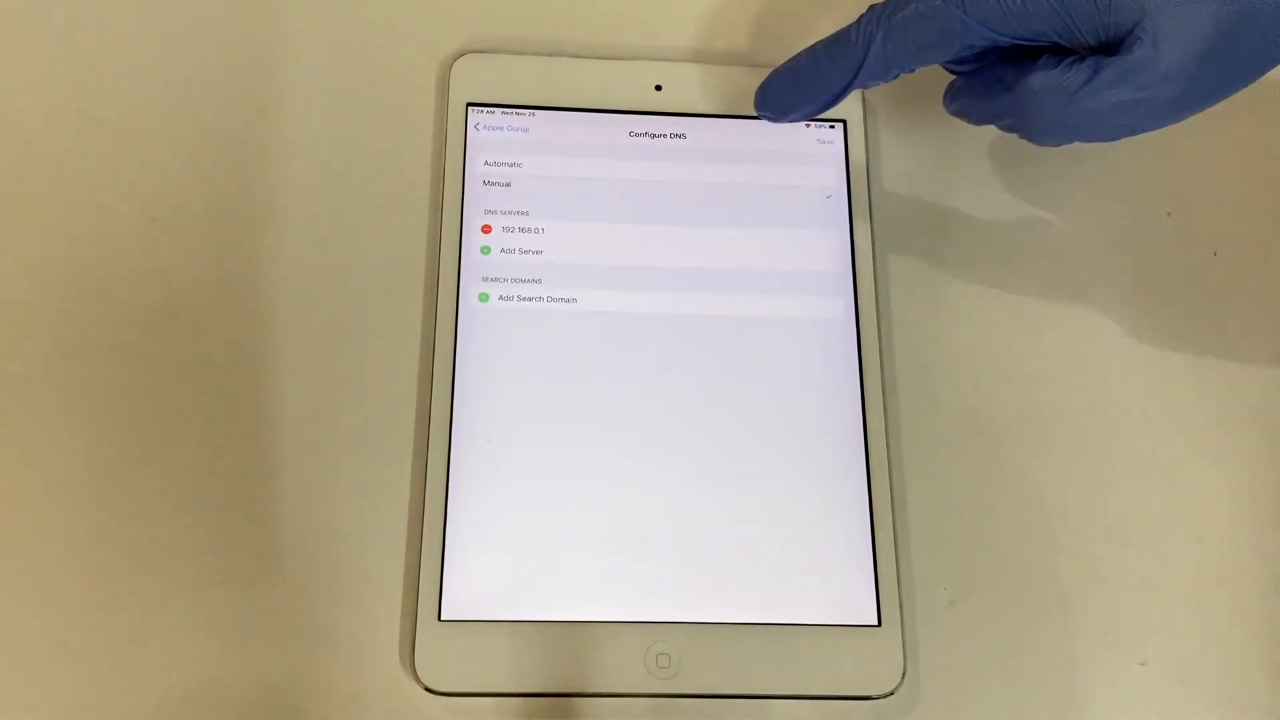
left_click(487, 229)
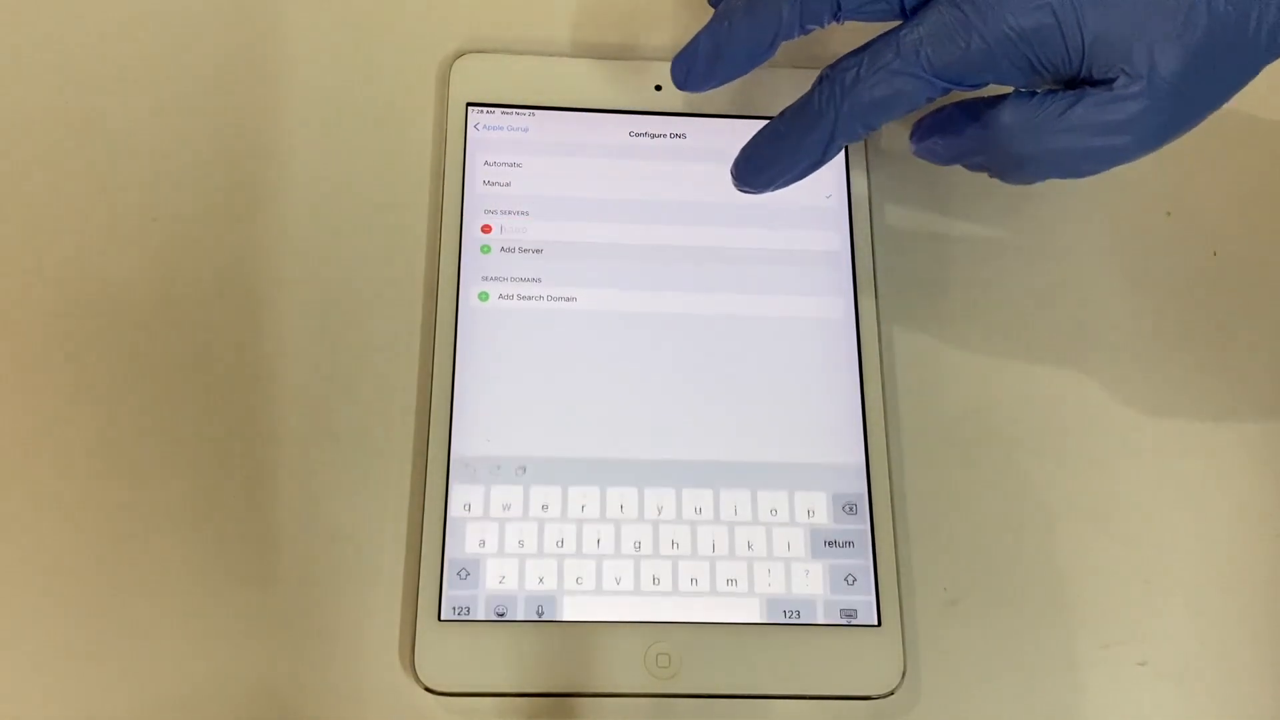
left_click(459, 614)
type("104")
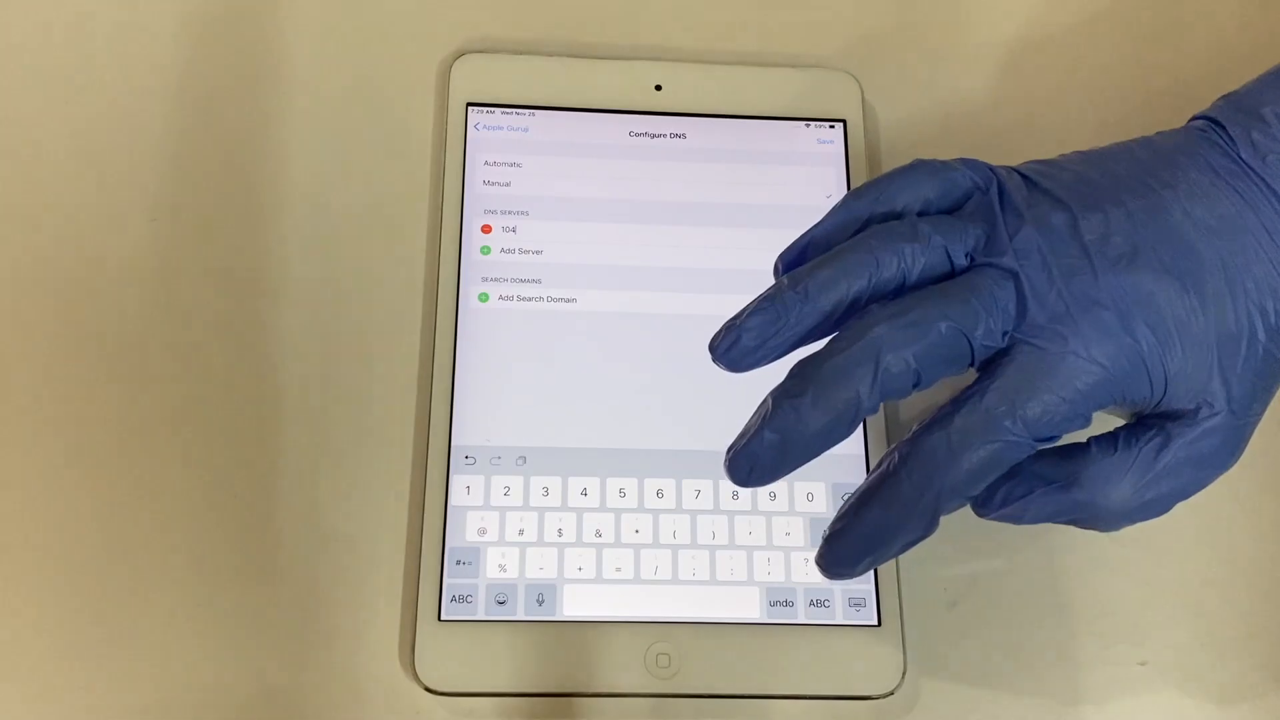
left_click(461, 598)
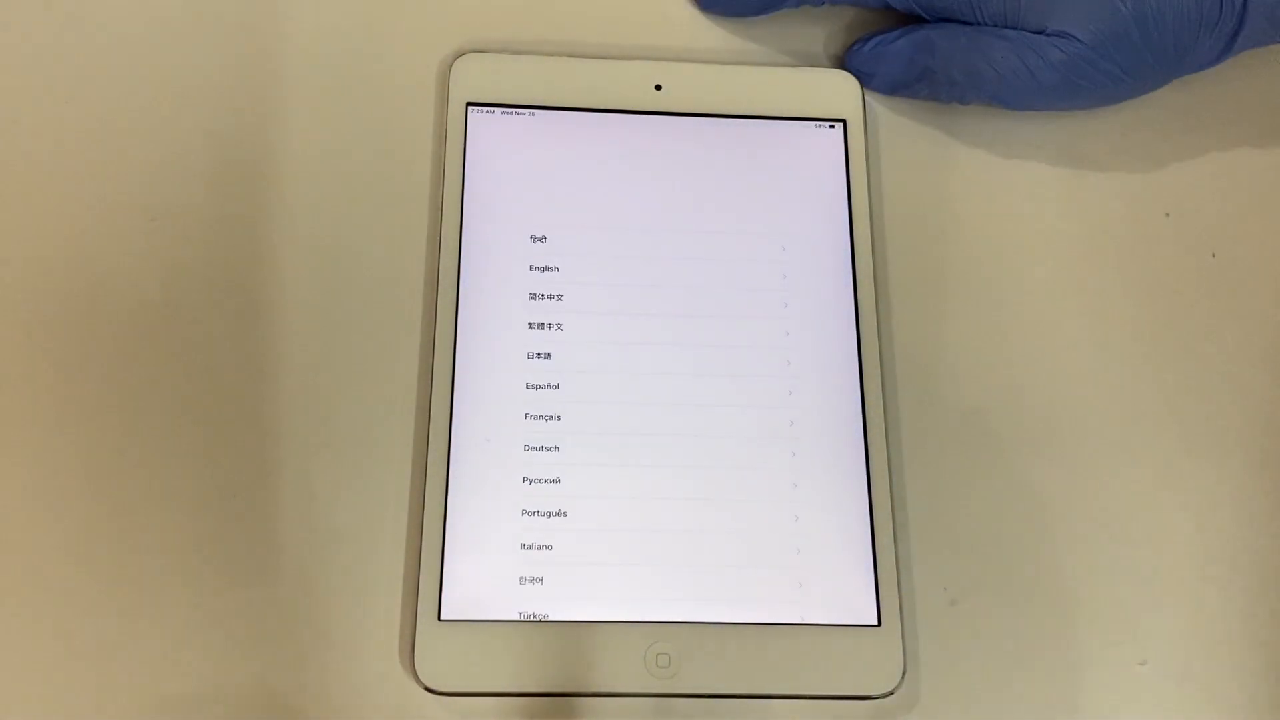
- Pick English, accept the keyboards, and choose Start Over in the iPad Not Set Up alert
left_click(544, 269)
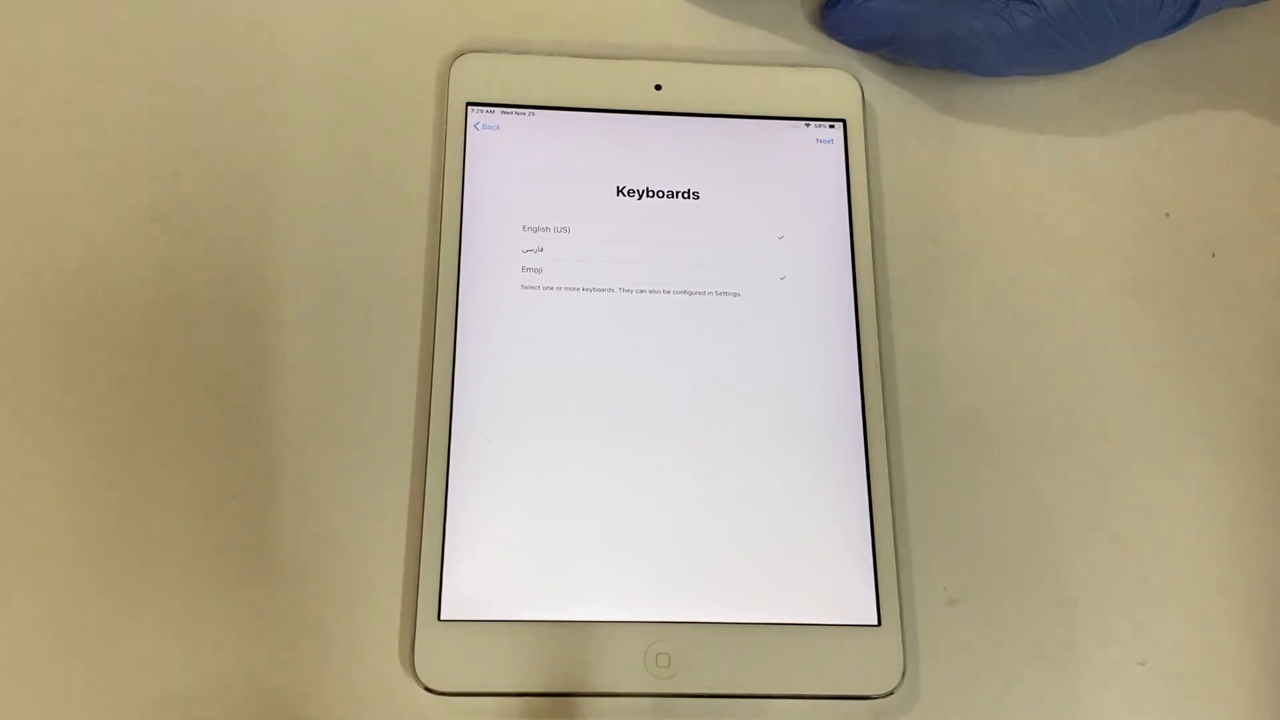
left_click(825, 140)
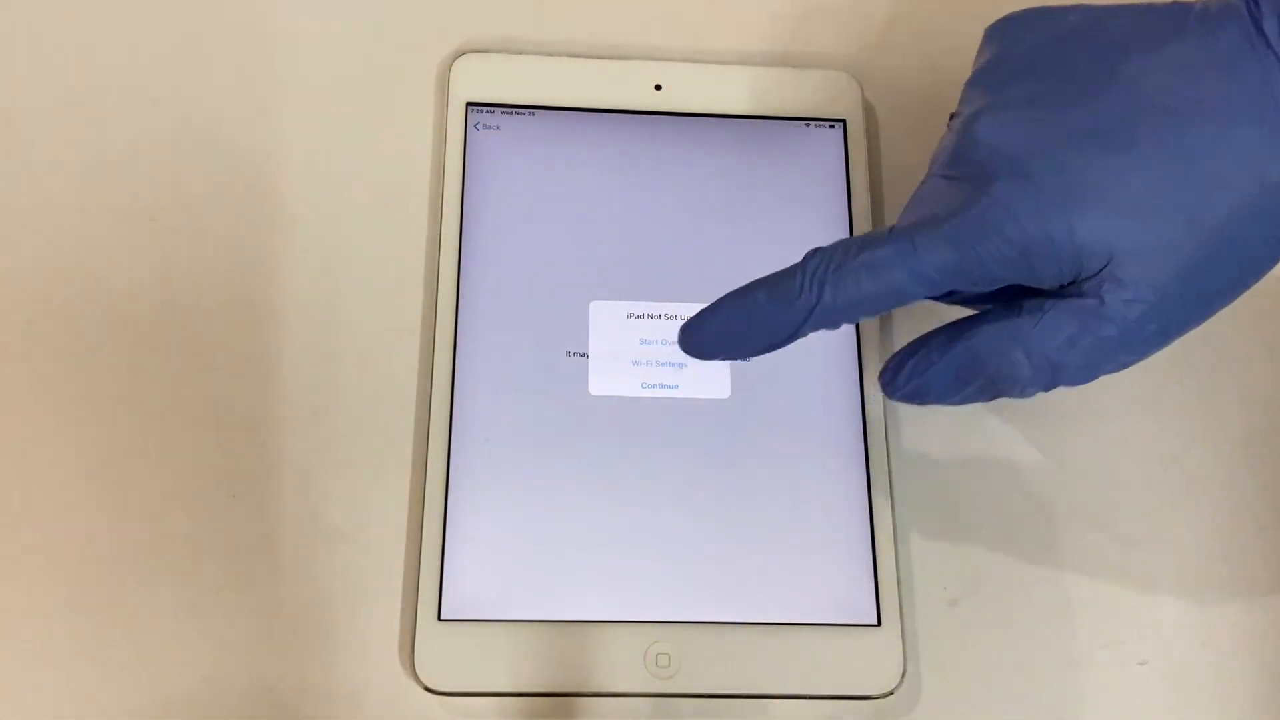
left_click(658, 363)
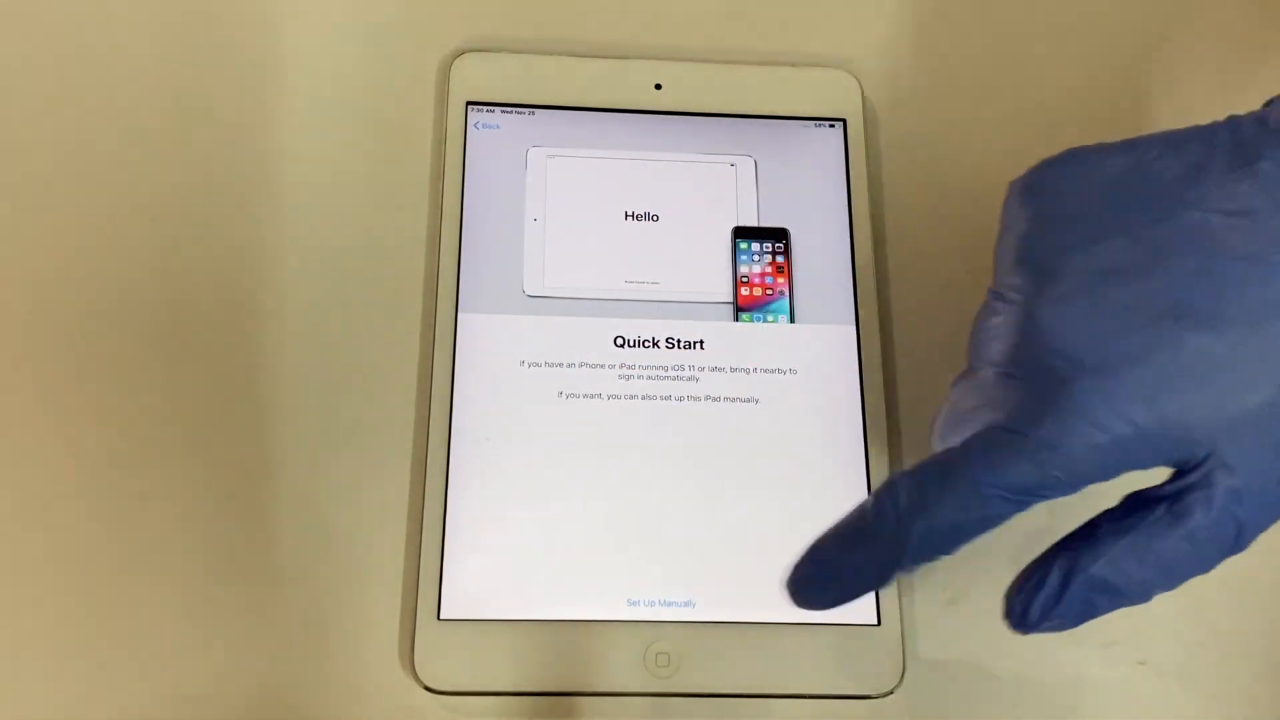
- Set up manually, accept keyboards, and rejoin Apple Guruji to load the iCloudDNSBypass page
left_click(661, 603)
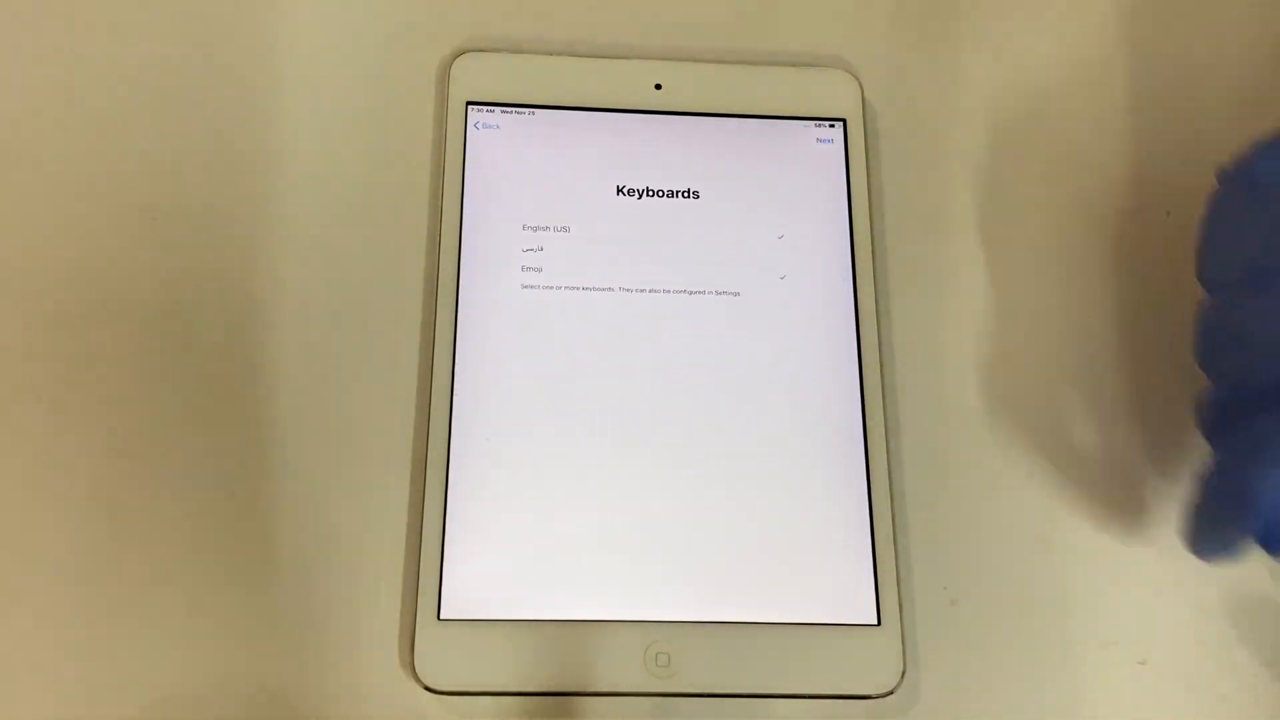
left_click(825, 141)
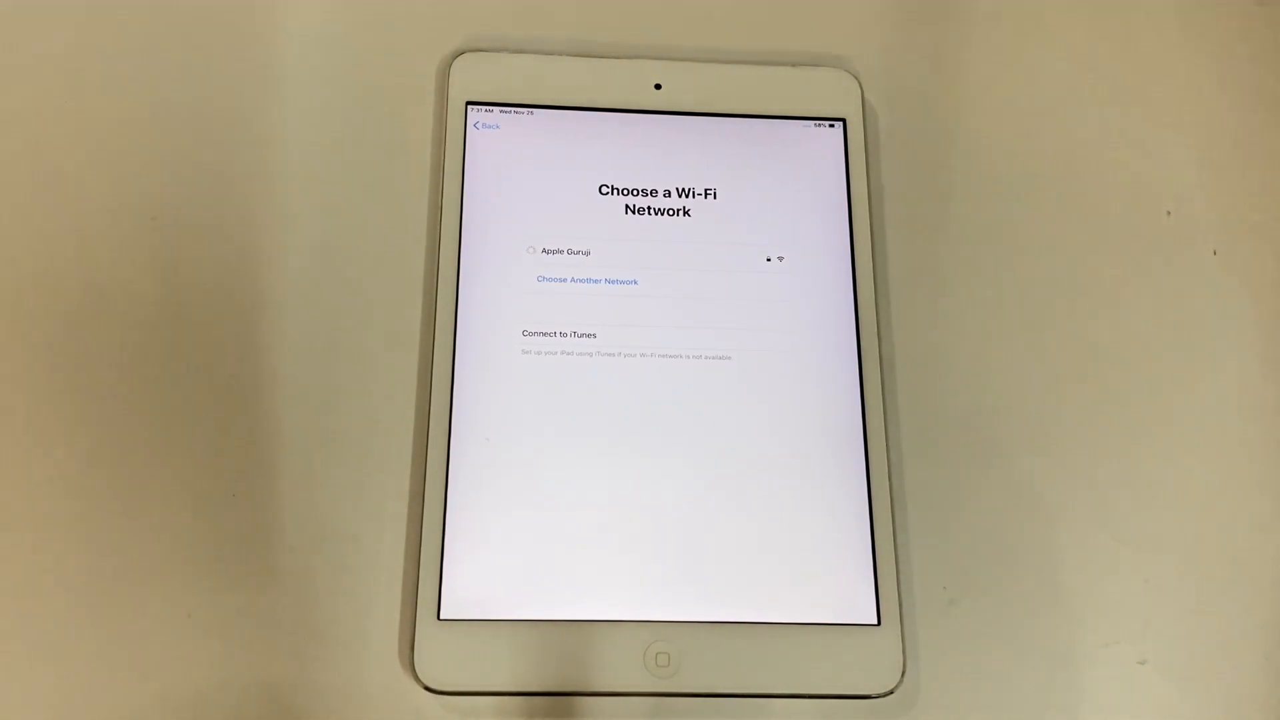
left_click(567, 251)
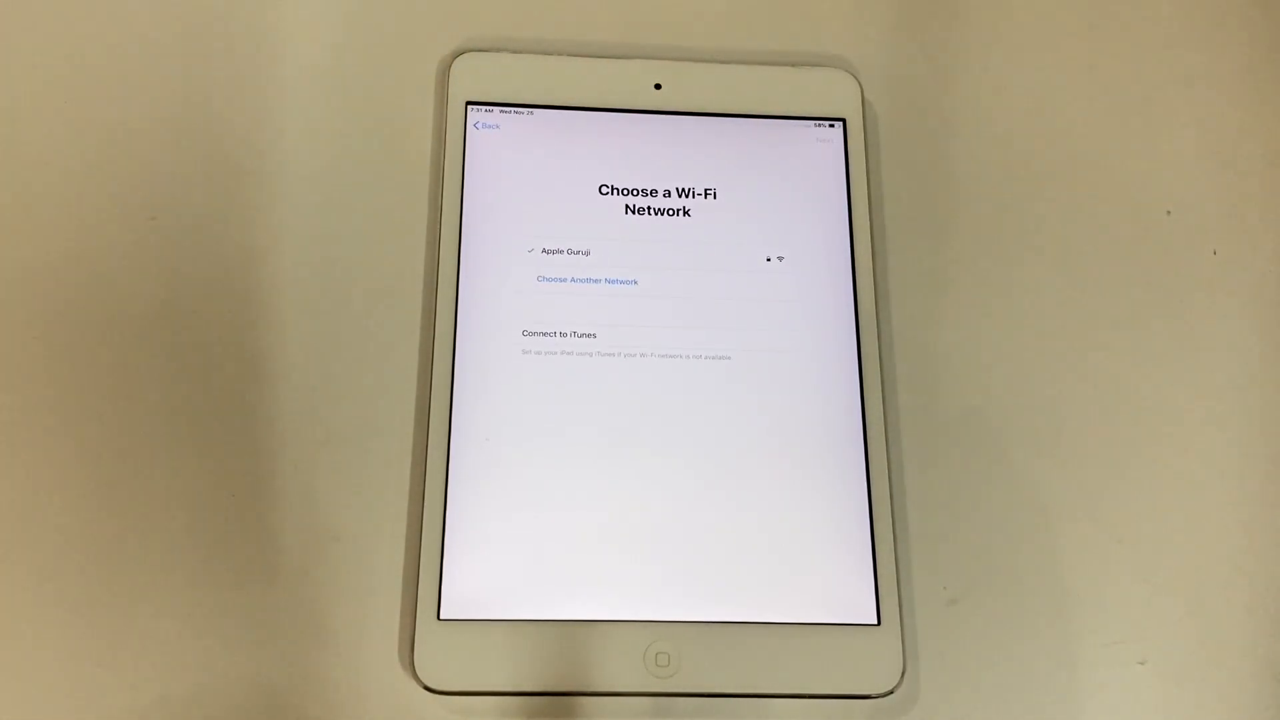
left_click(566, 251)
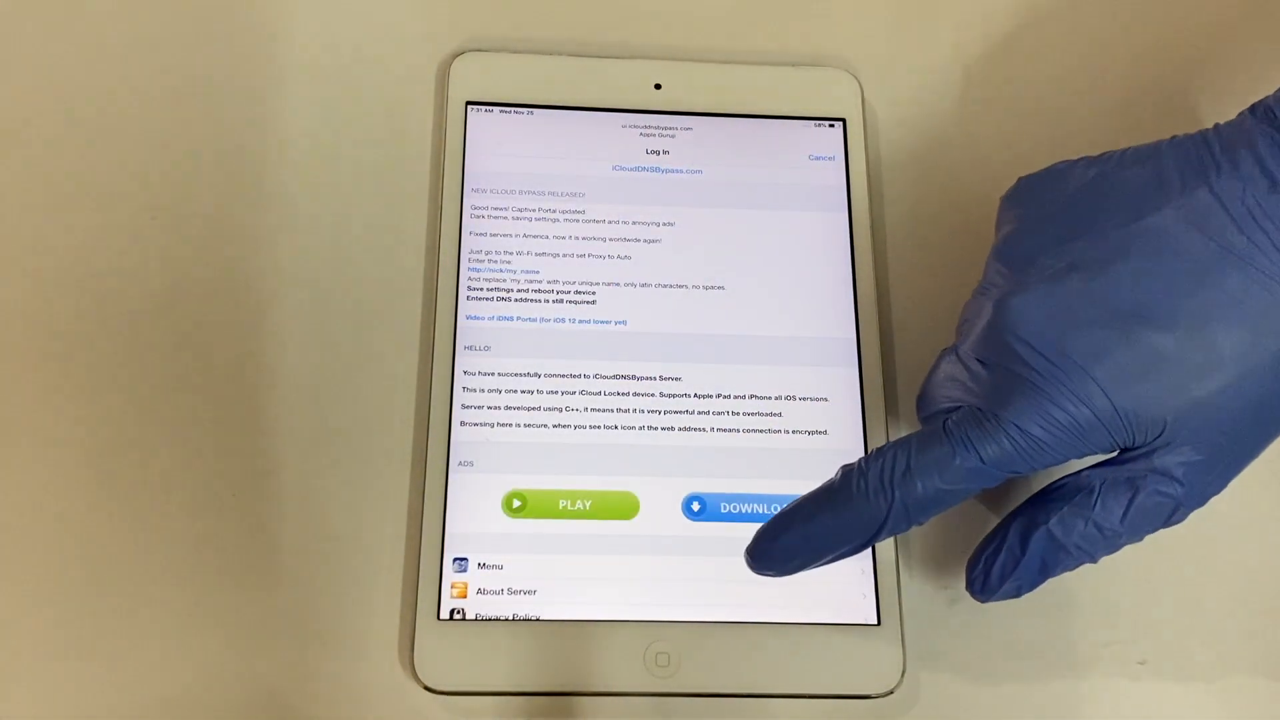
- Open the portal's Free Web iOS menu to show the Social folder of web apps
left_click(739, 506)
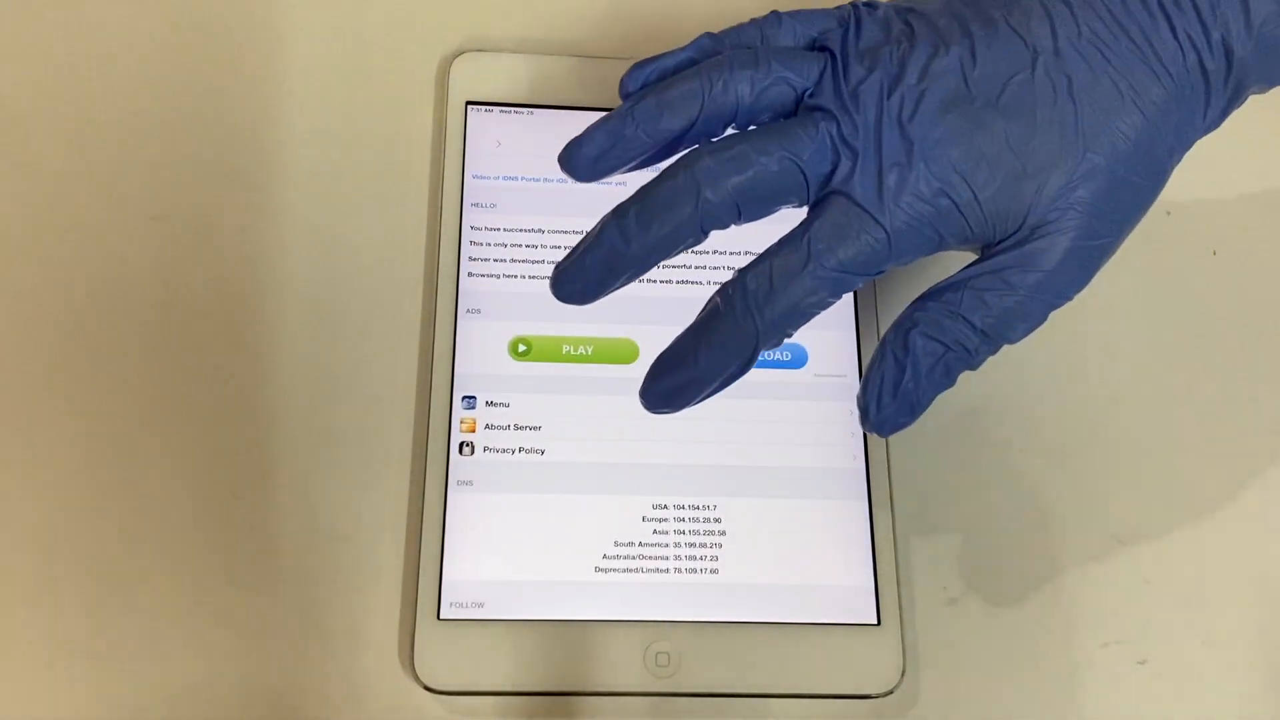
left_click(496, 403)
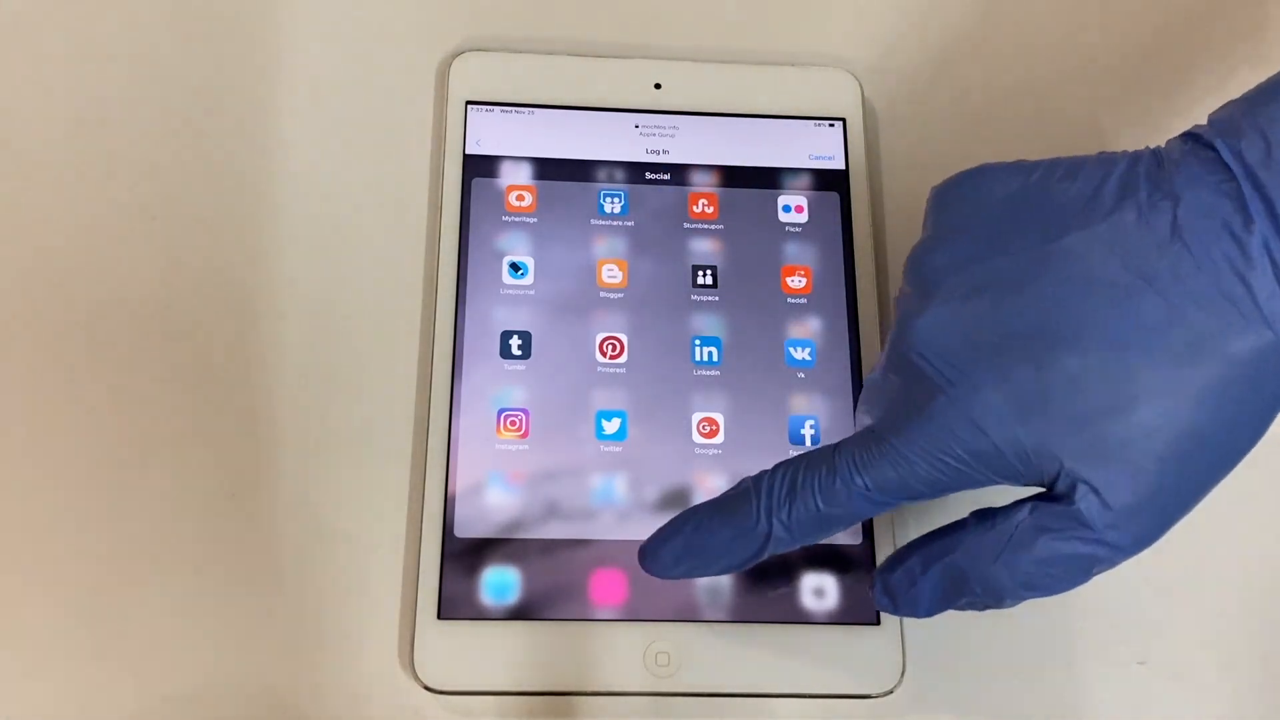
- Leave the Social folder and open Archery World Tour from the Games folder
scroll("left", 3)
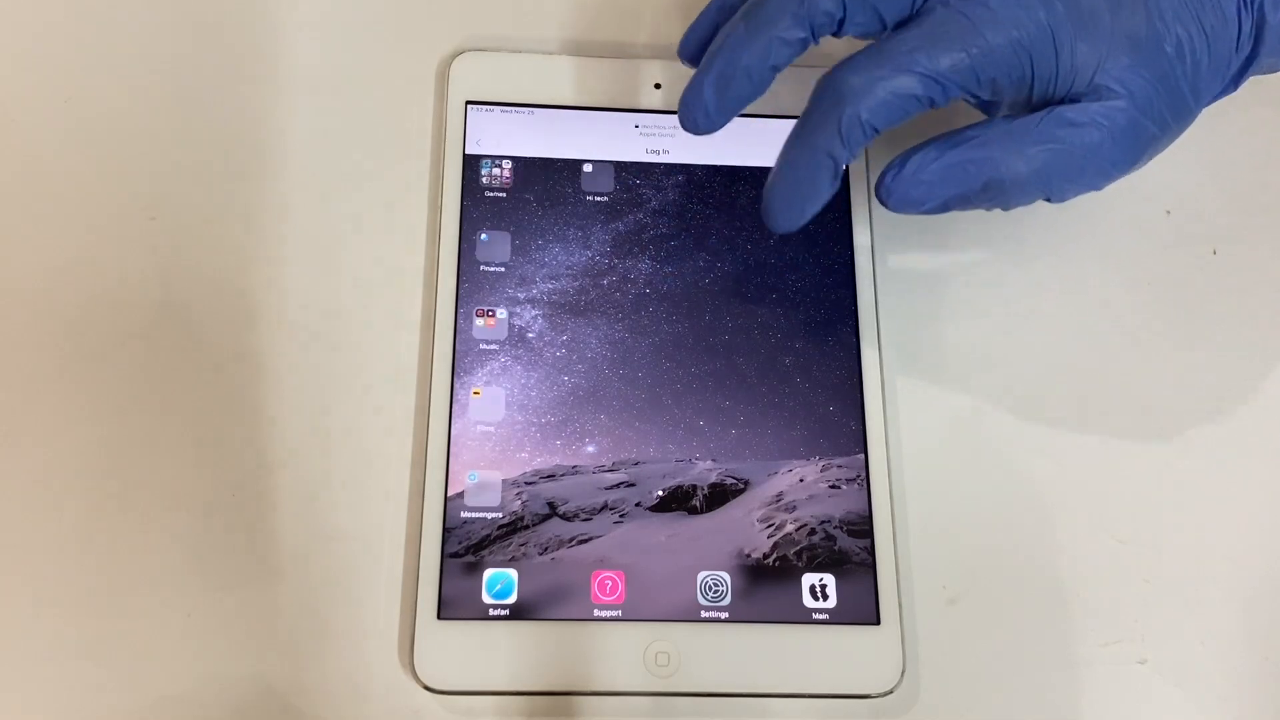
left_click(495, 175)
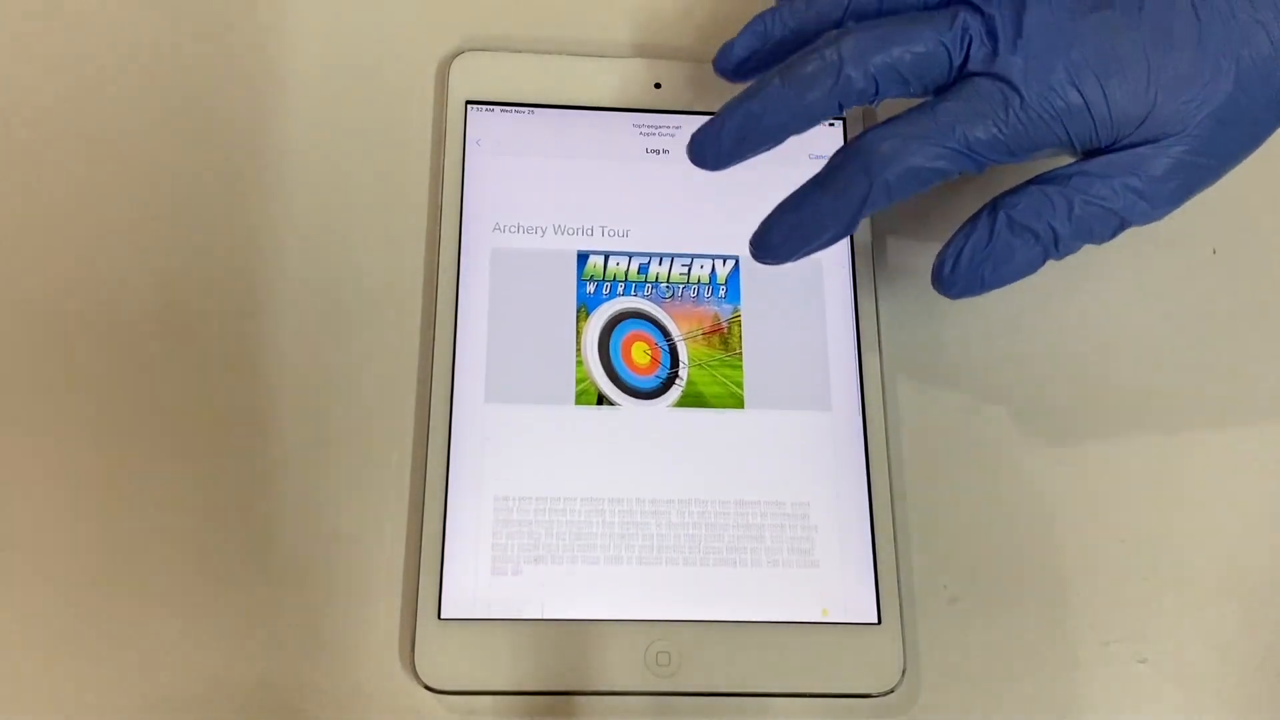
- Play Archery World Tour, browse the games list, then open the portal's app category menu
scroll("down", 3)
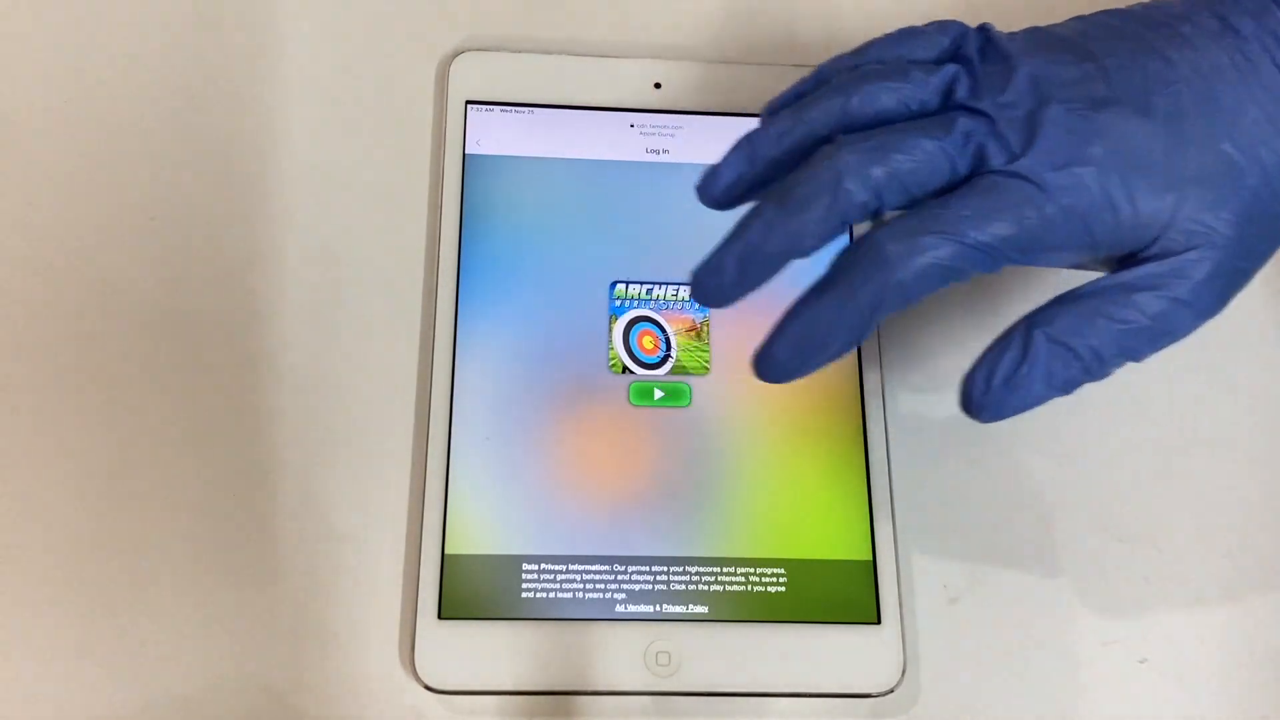
left_click(657, 394)
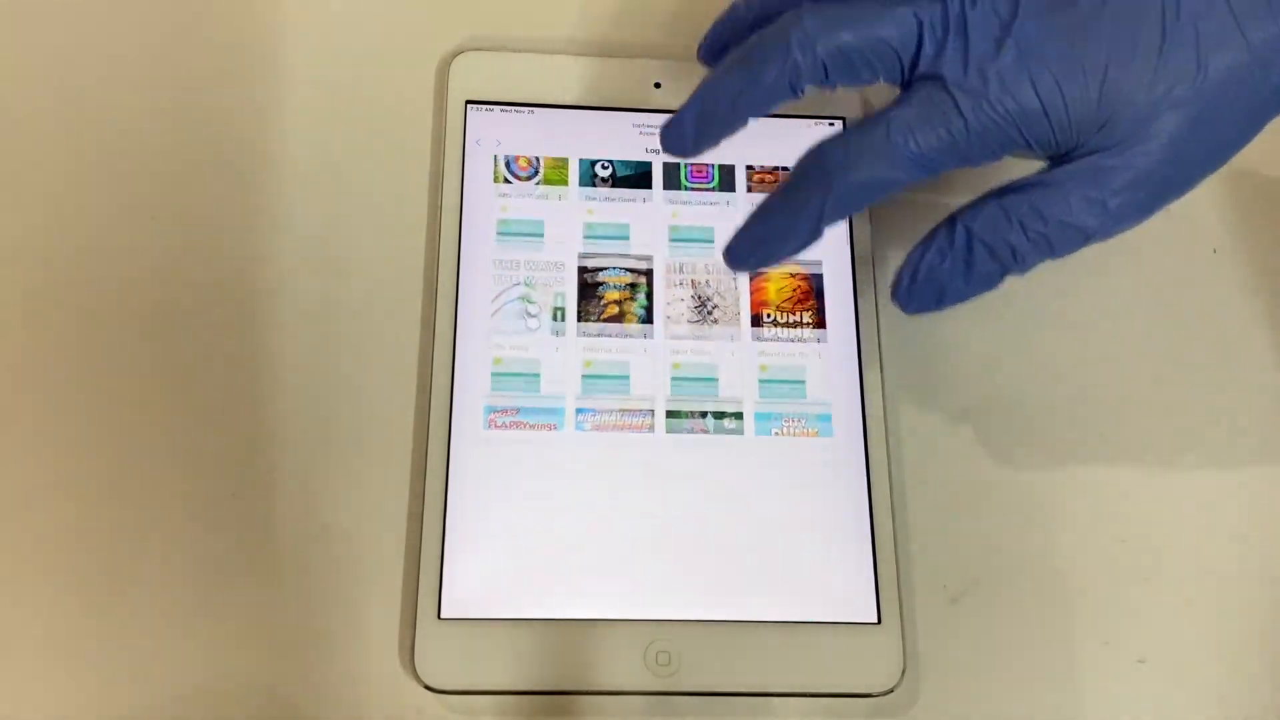
scroll("down", 3)
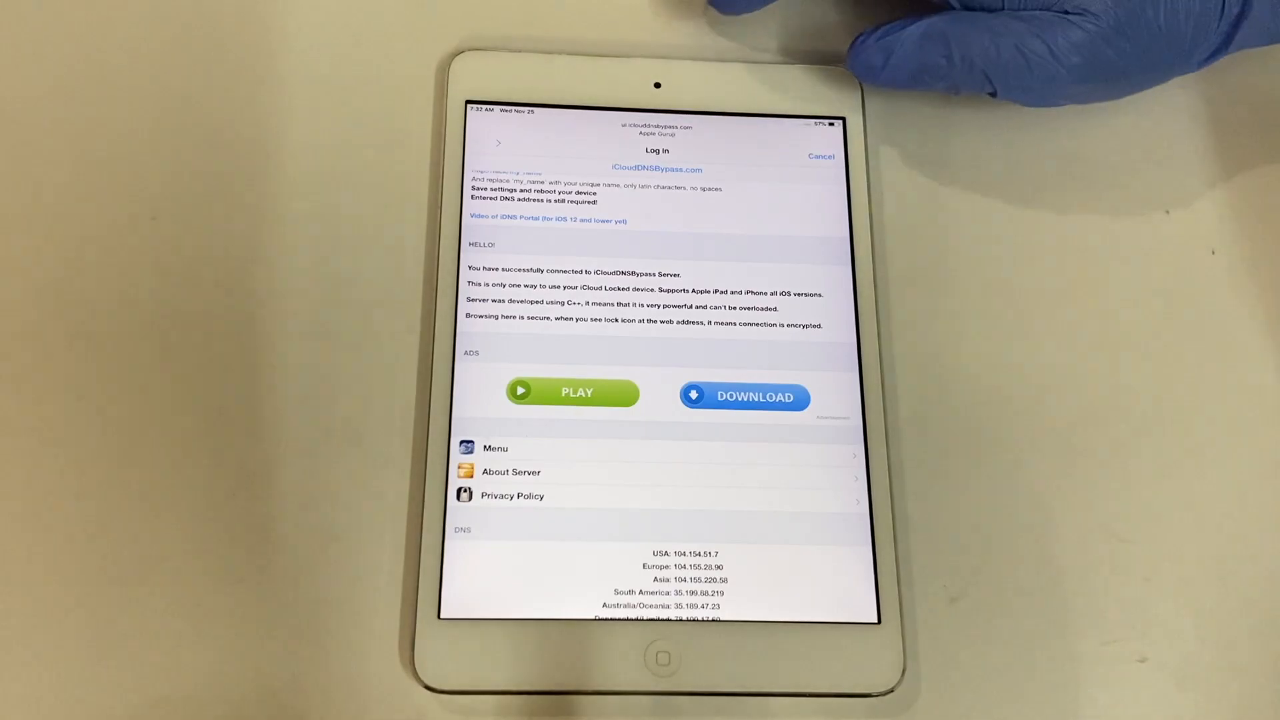
left_click(495, 447)
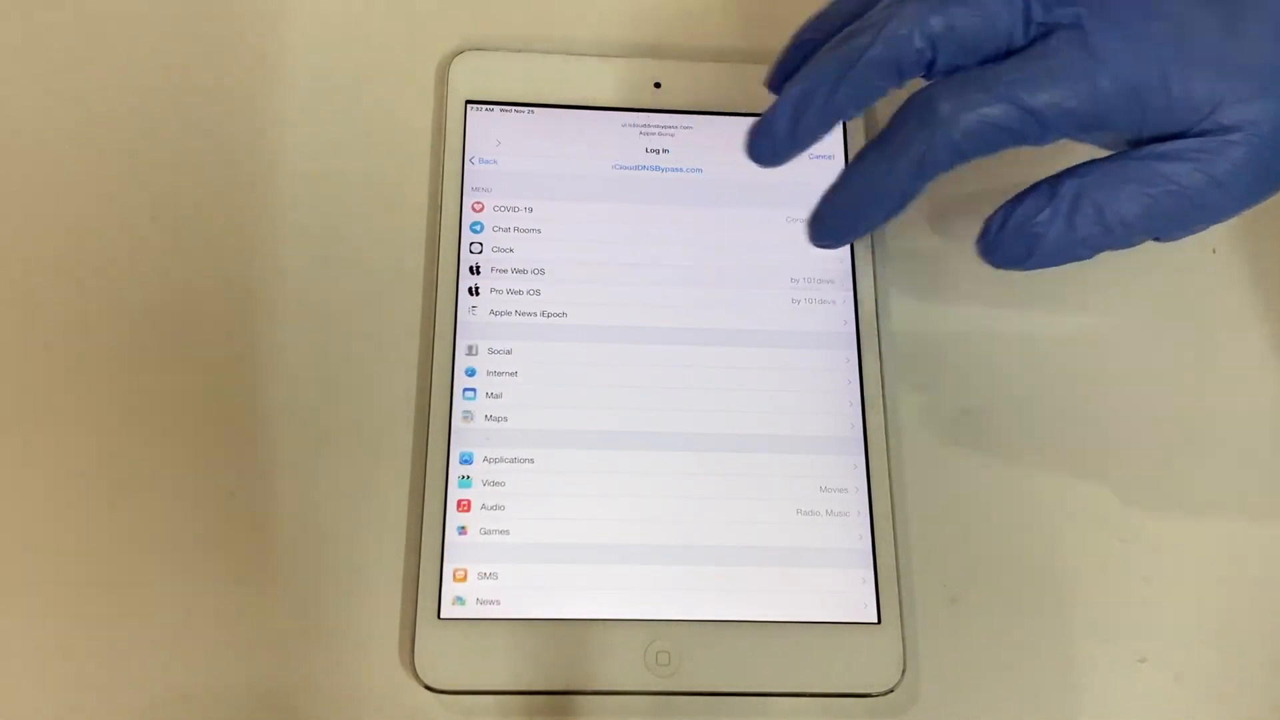